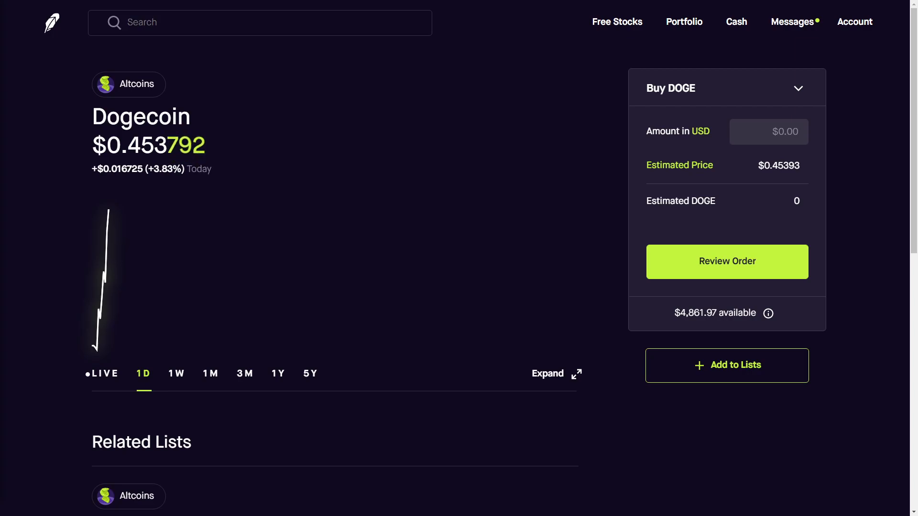
pyautogui.moveTo(23, 399)
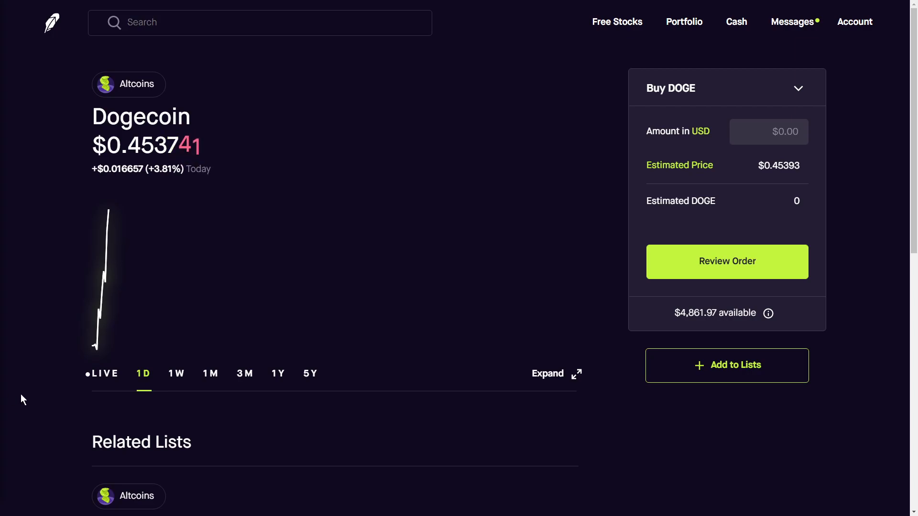
pyautogui.moveTo(231, 398)
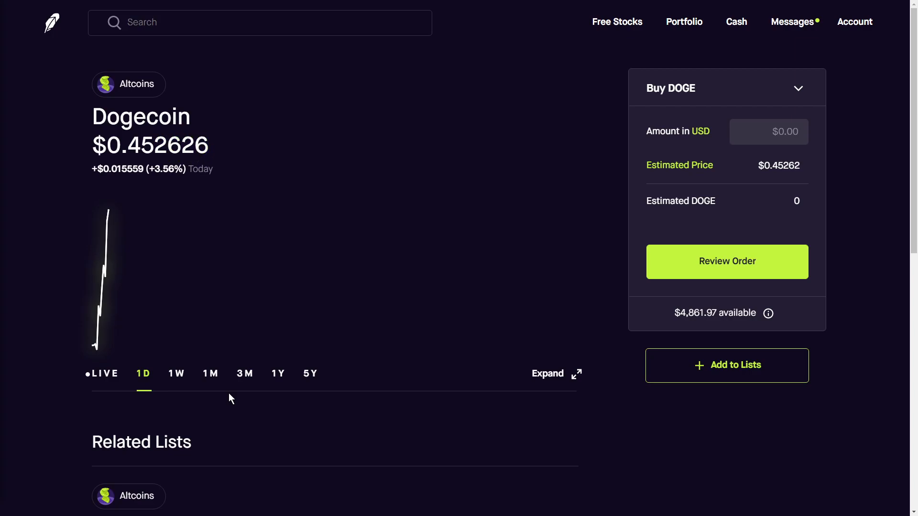
# View Dogecoin's 3M, 1W and 1M charts, returning to 3M to inspect the April 19, 2021 peak.
pyautogui.click(244, 374)
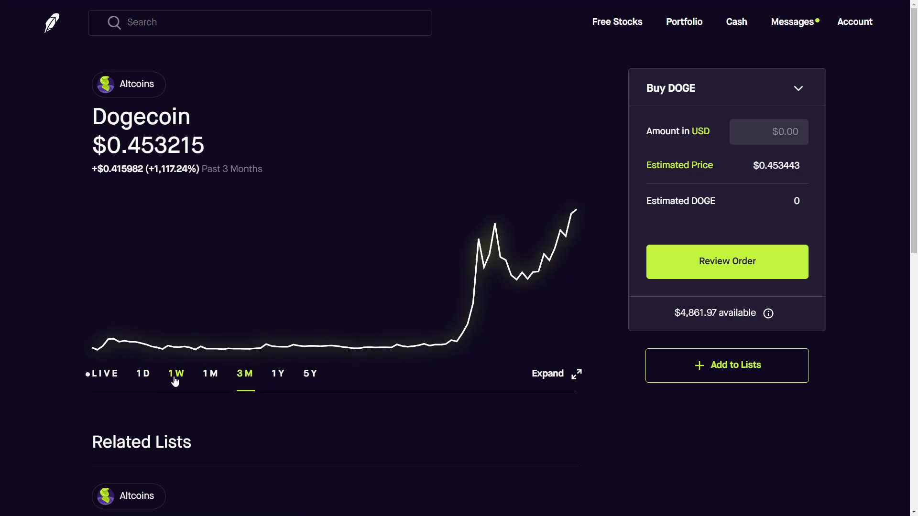
pyautogui.click(175, 374)
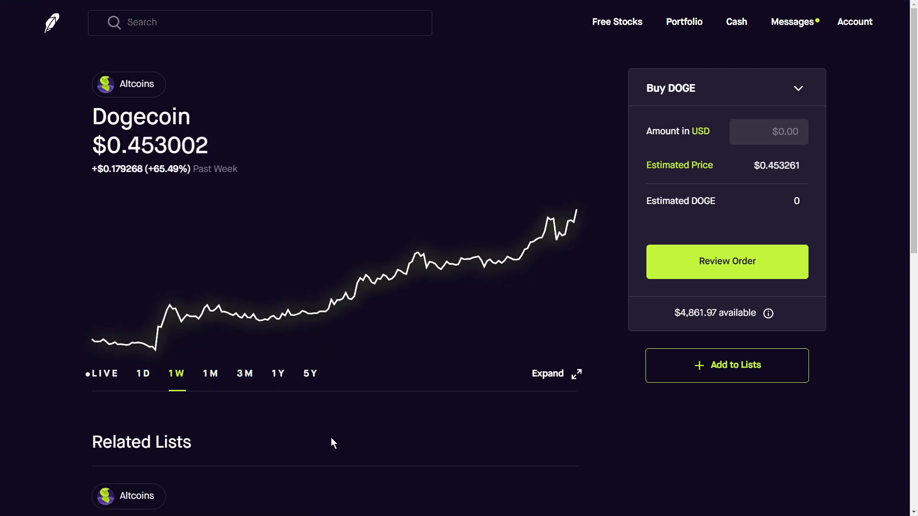
pyautogui.click(210, 374)
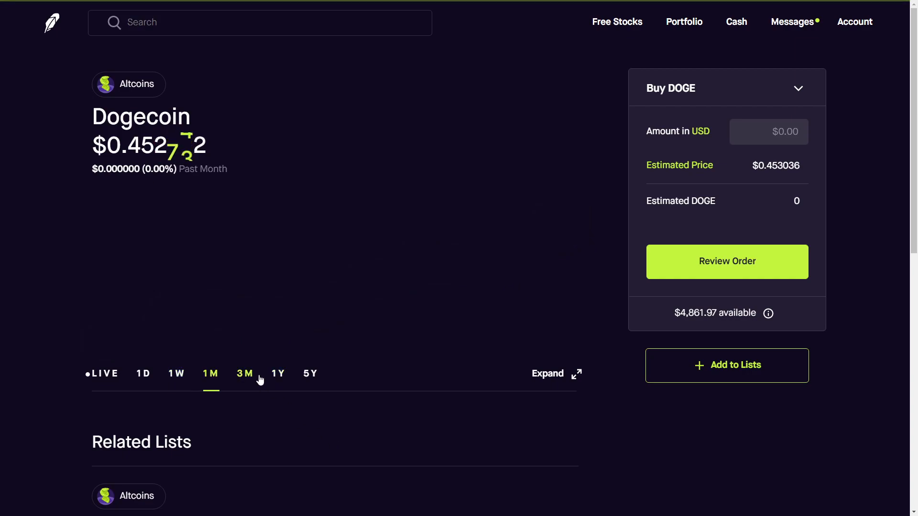
pyautogui.click(244, 374)
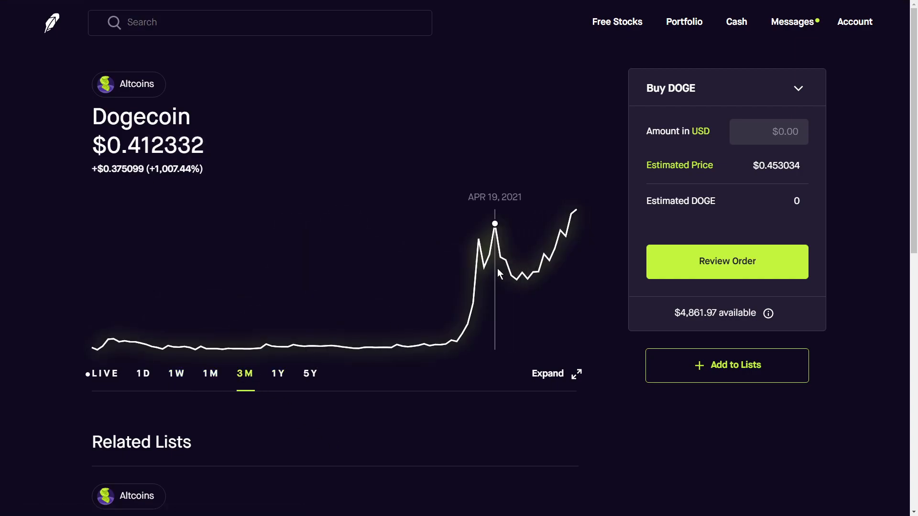
pyautogui.moveTo(353, 292)
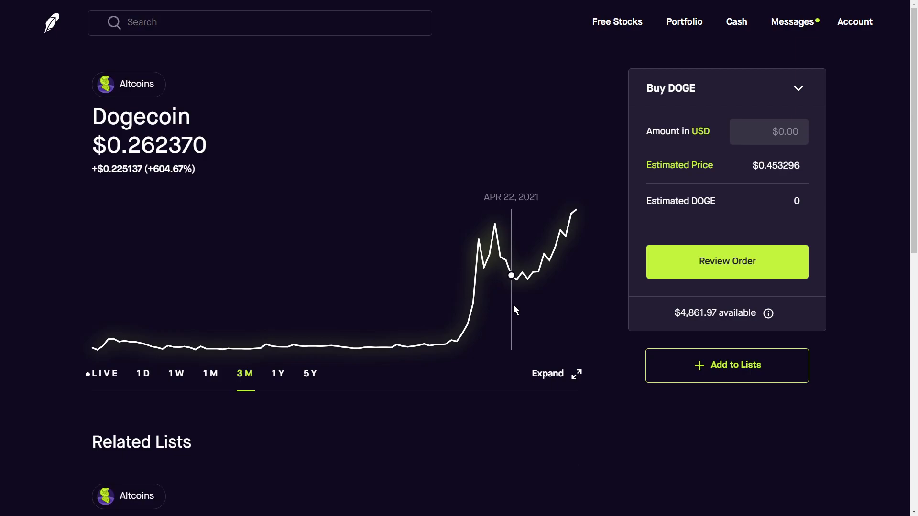
pyautogui.moveTo(515, 309)
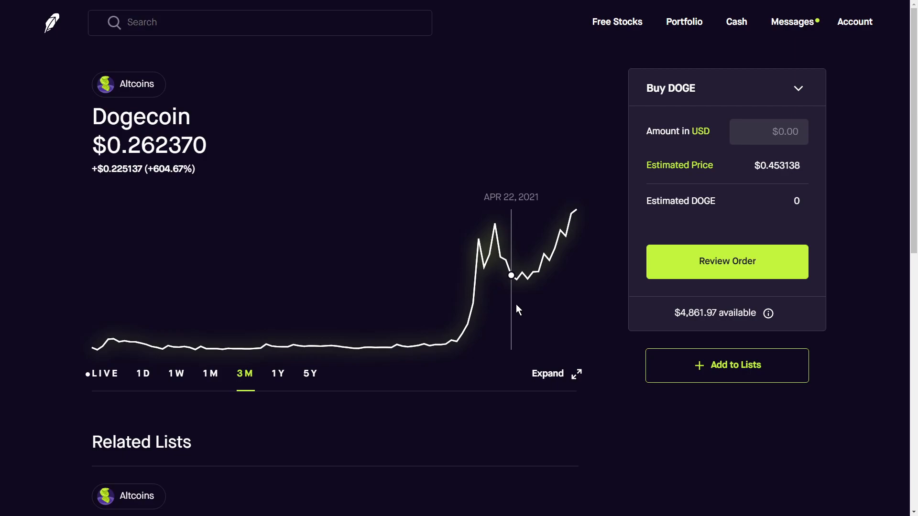
pyautogui.moveTo(517, 306)
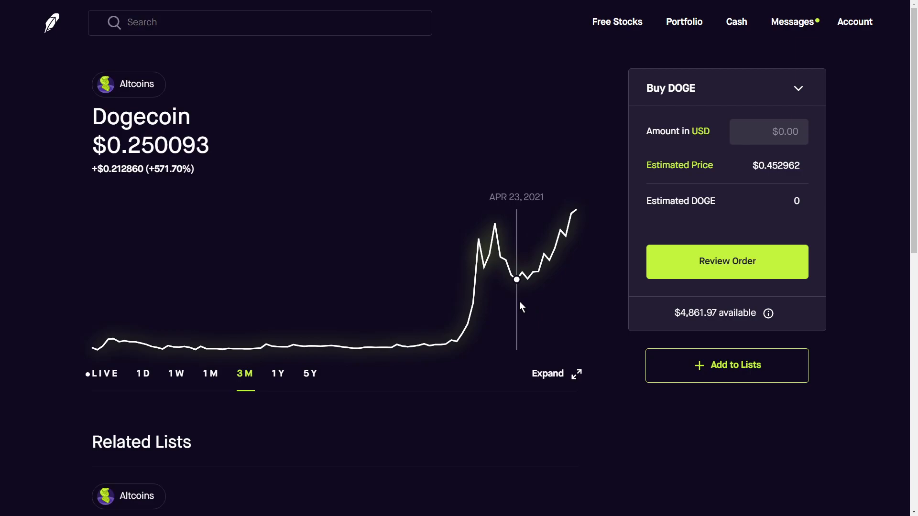
# Compare Dogecoin's 1D movement against its 1M chart, then return to the 1D view.
pyautogui.click(142, 373)
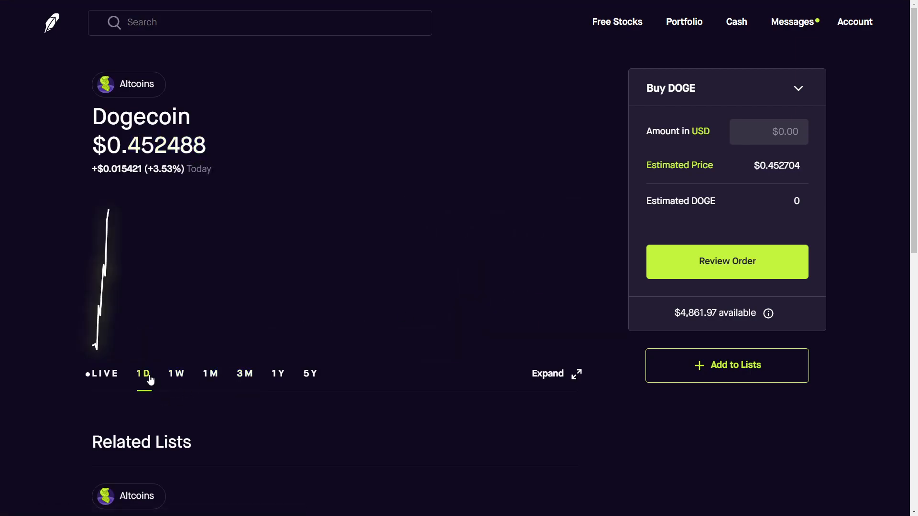
pyautogui.click(210, 374)
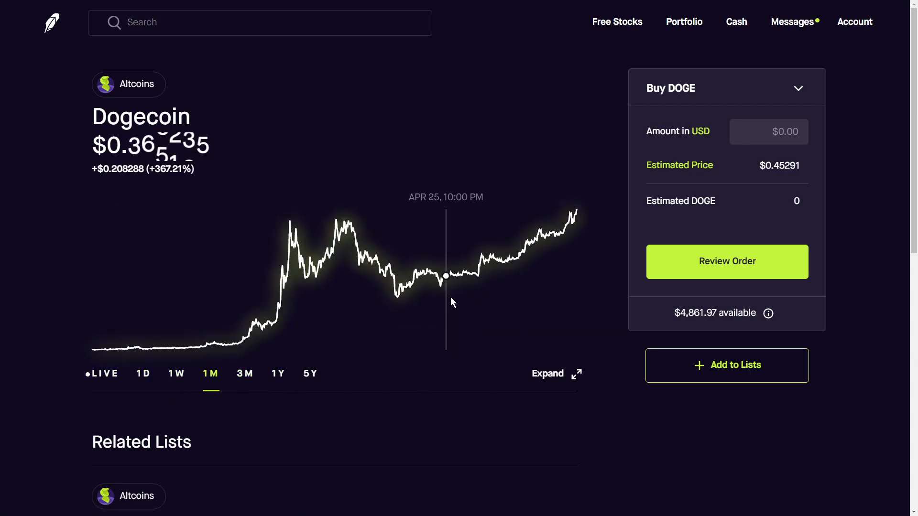
pyautogui.moveTo(553, 298)
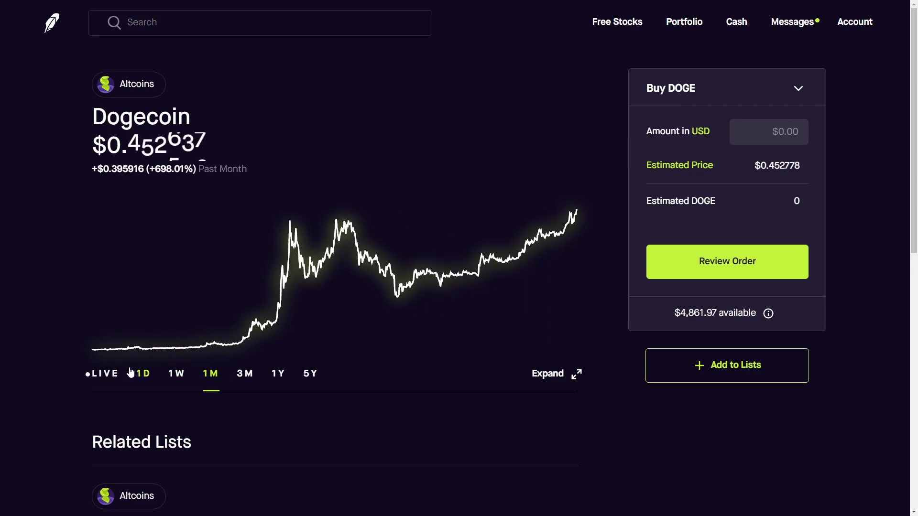
pyautogui.click(142, 374)
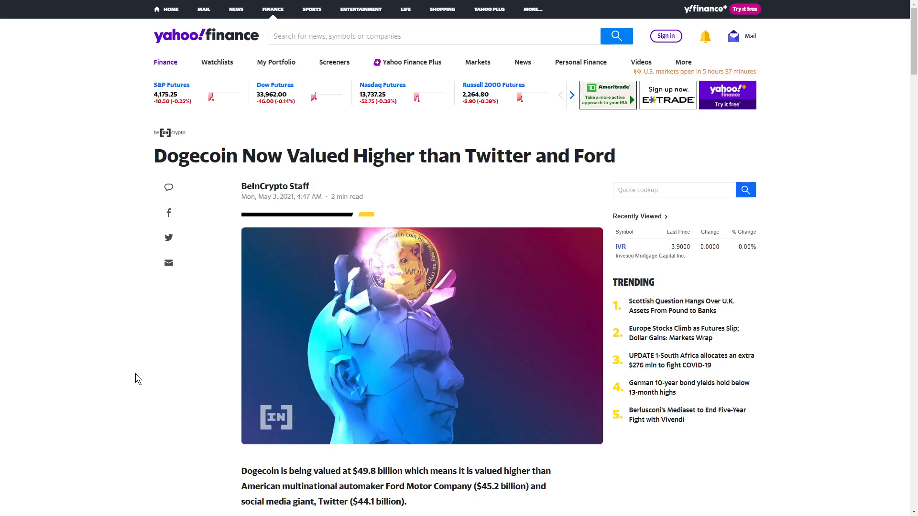
# Read the Yahoo Finance valuation article and highlight Twitter's $44.1 billion figure.
pyautogui.scroll(-3)
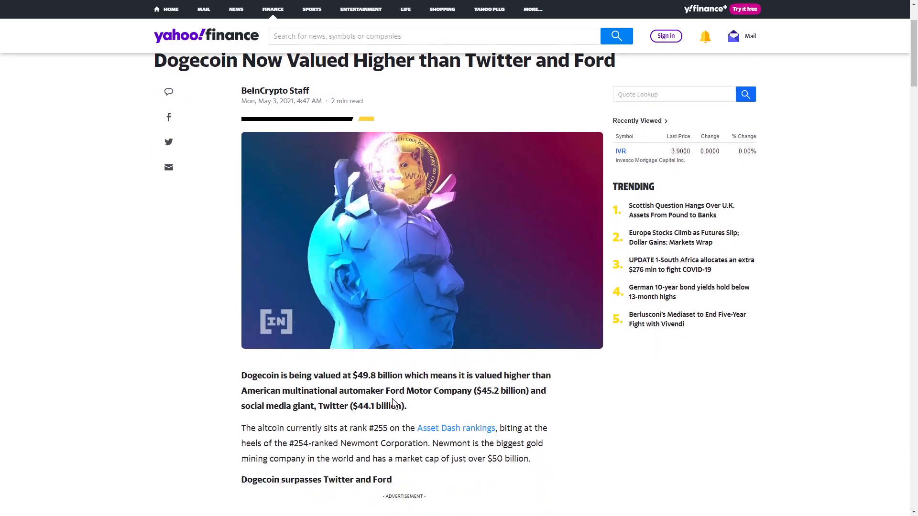
pyautogui.moveTo(470, 394)
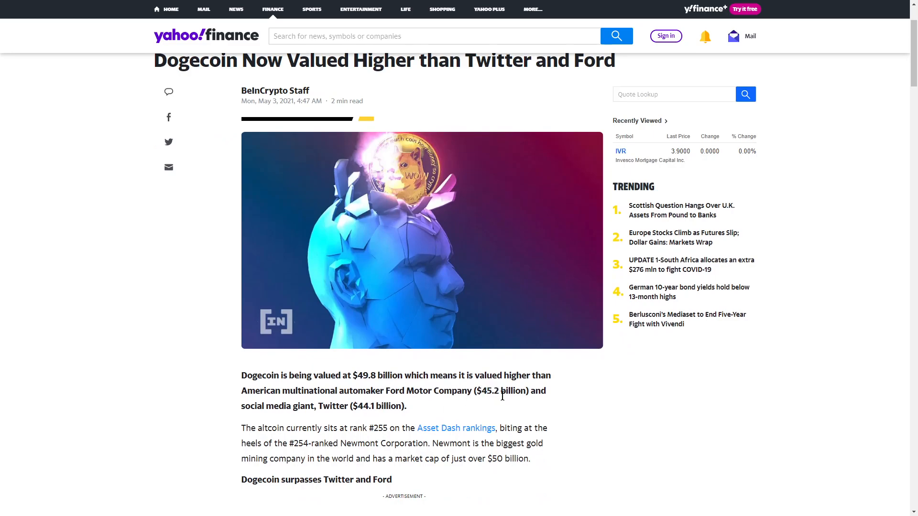
pyautogui.doubleClick(362, 406)
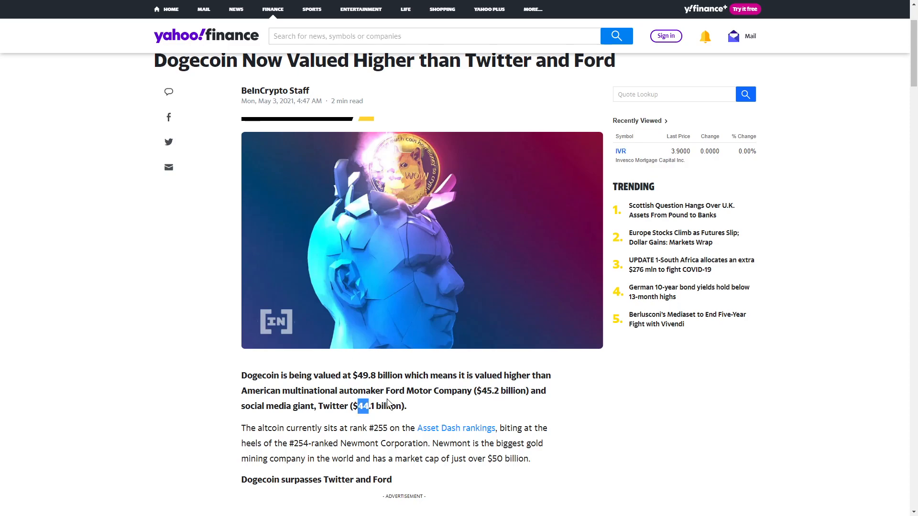
pyautogui.click(361, 405)
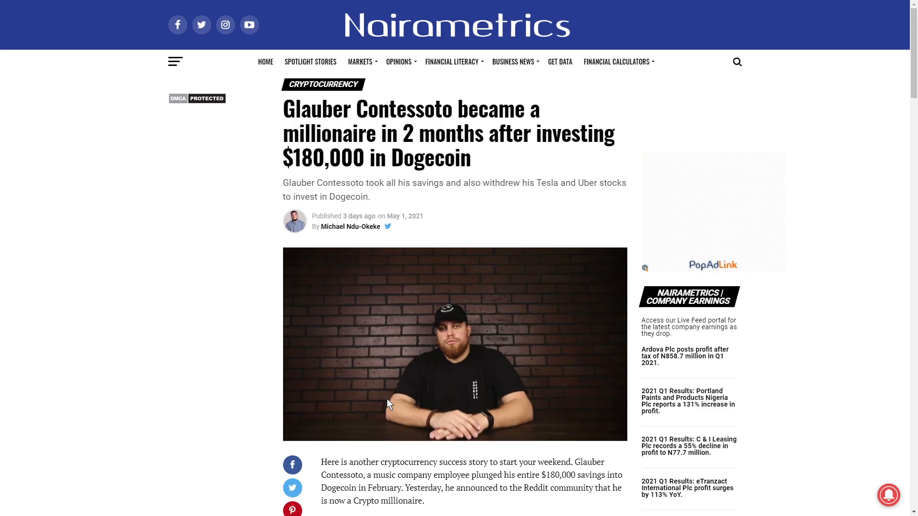
# Scroll to the Nairametrics paragraph about Contessoto's $180,000 Dogecoin investment and Reddit announcement.
pyautogui.scroll(-3)
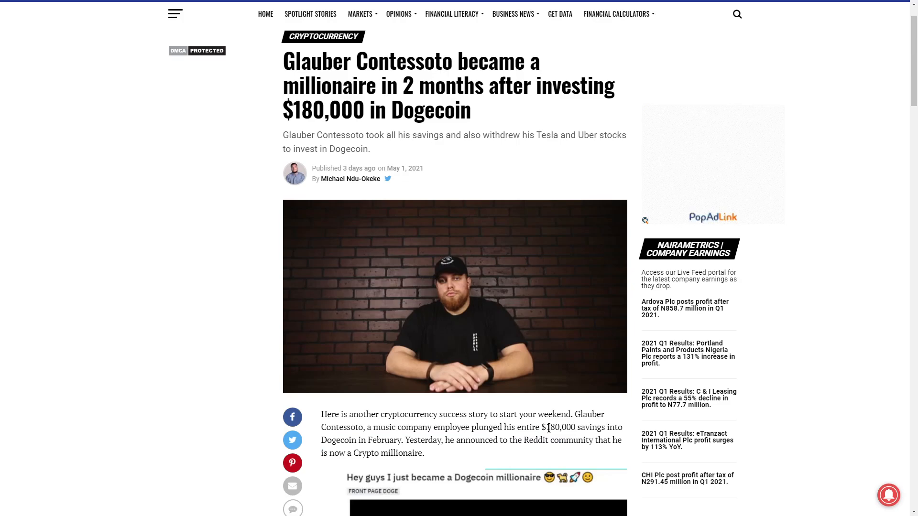
pyautogui.moveTo(392, 443)
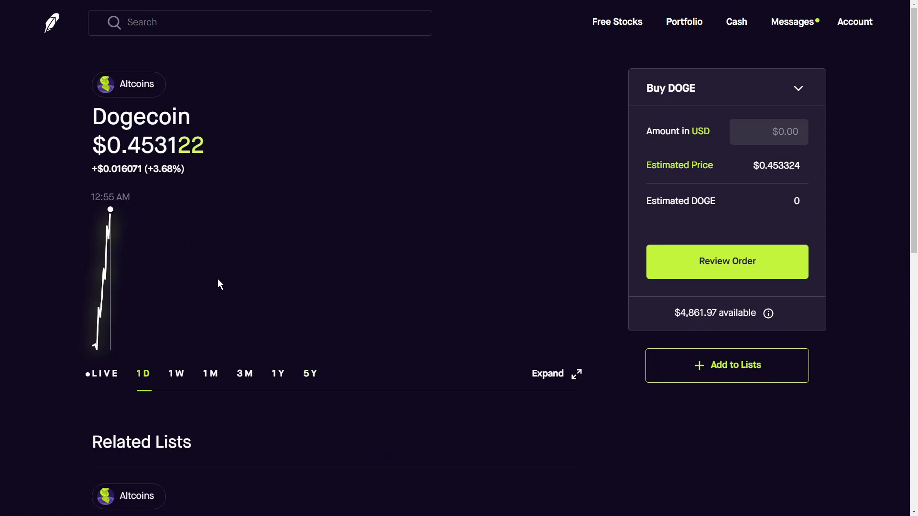
# Show Dogecoin's three-month chart and inspect the April 16, 2021 spike.
pyautogui.click(245, 374)
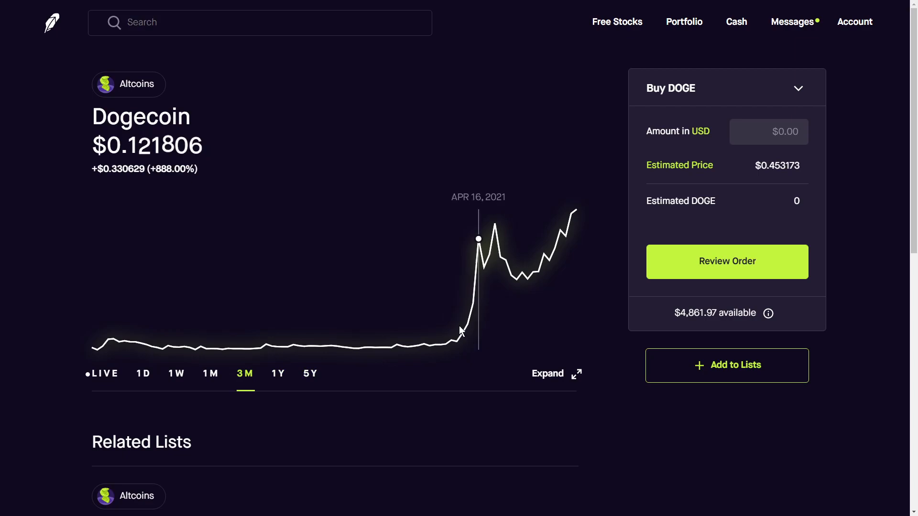
pyautogui.moveTo(578, 334)
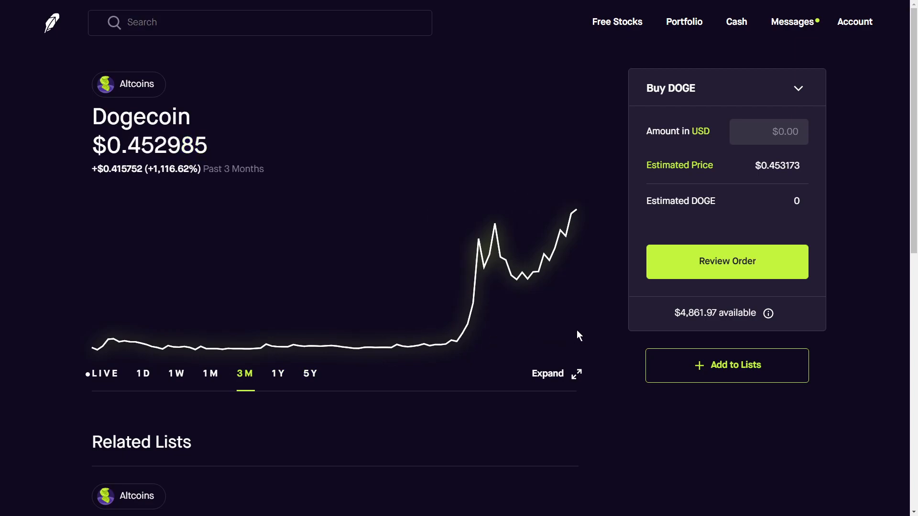
pyautogui.moveTo(335, 460)
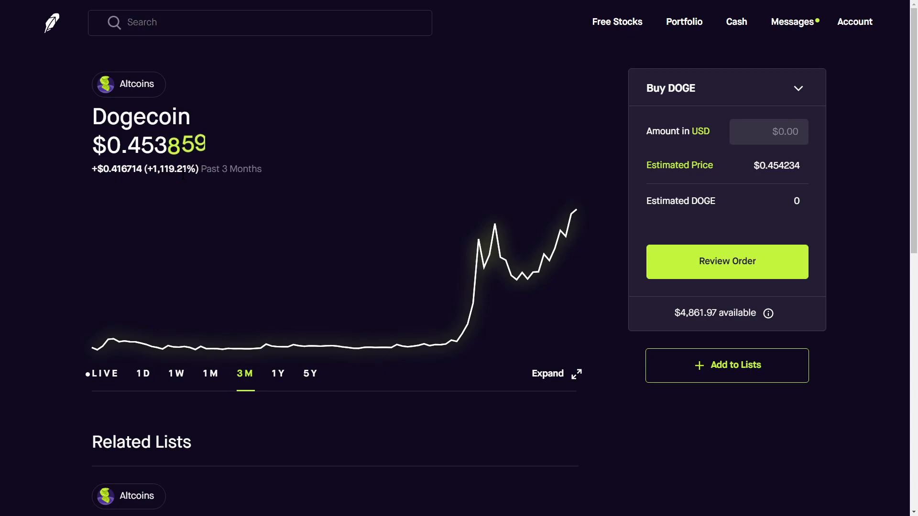
pyautogui.moveTo(221, 422)
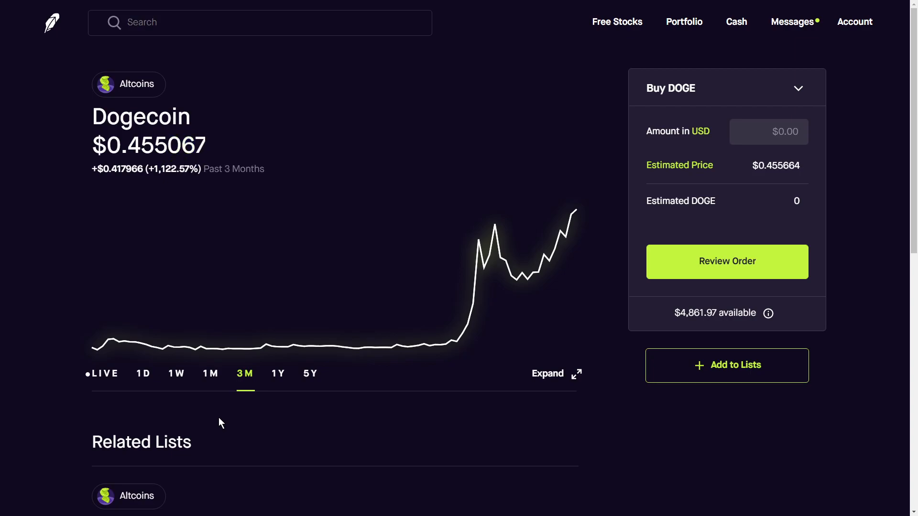
pyautogui.moveTo(474, 296)
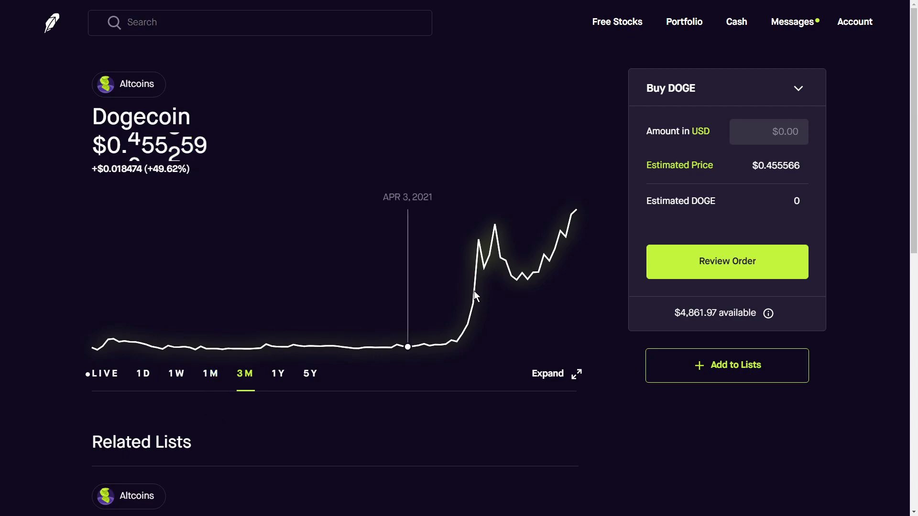
pyautogui.moveTo(446, 431)
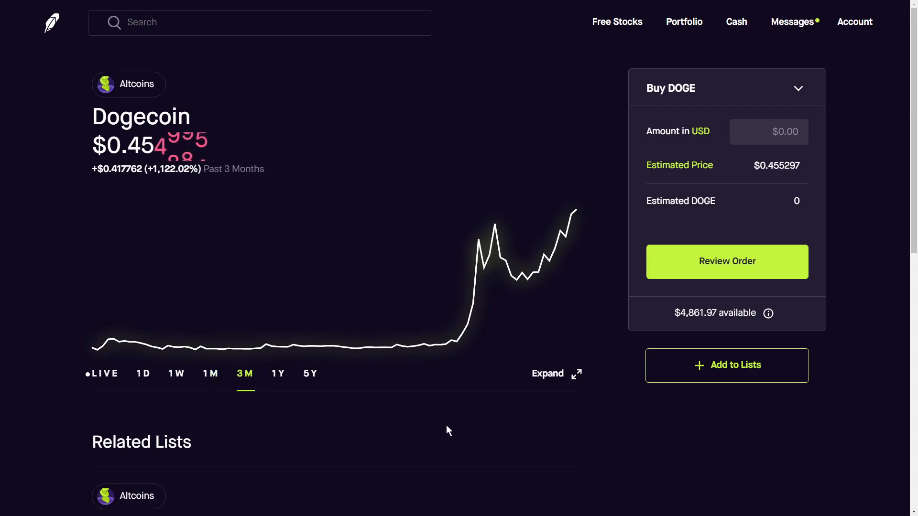
pyautogui.moveTo(500, 257)
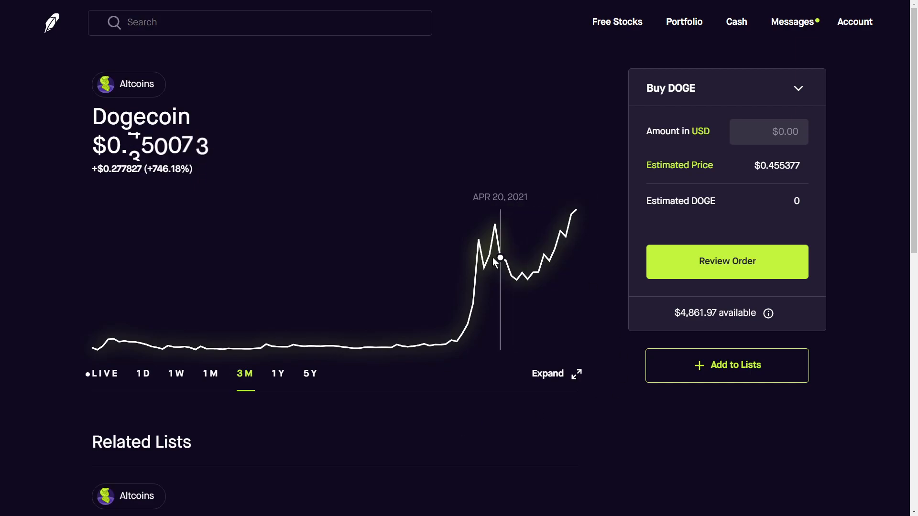
pyautogui.moveTo(531, 271)
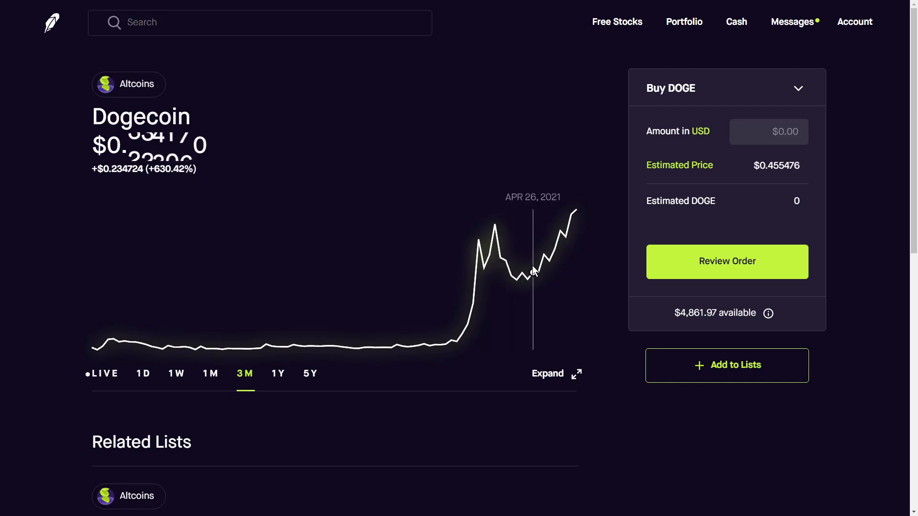
pyautogui.moveTo(510, 276)
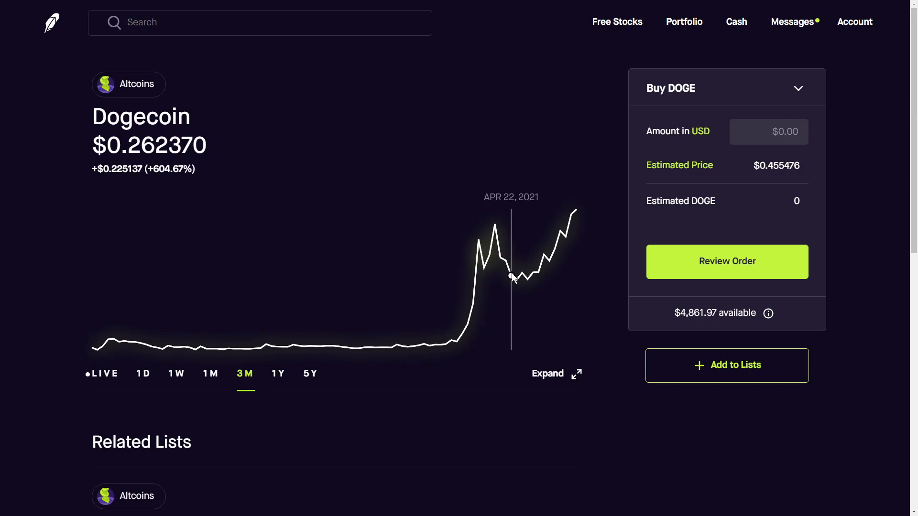
pyautogui.moveTo(272, 399)
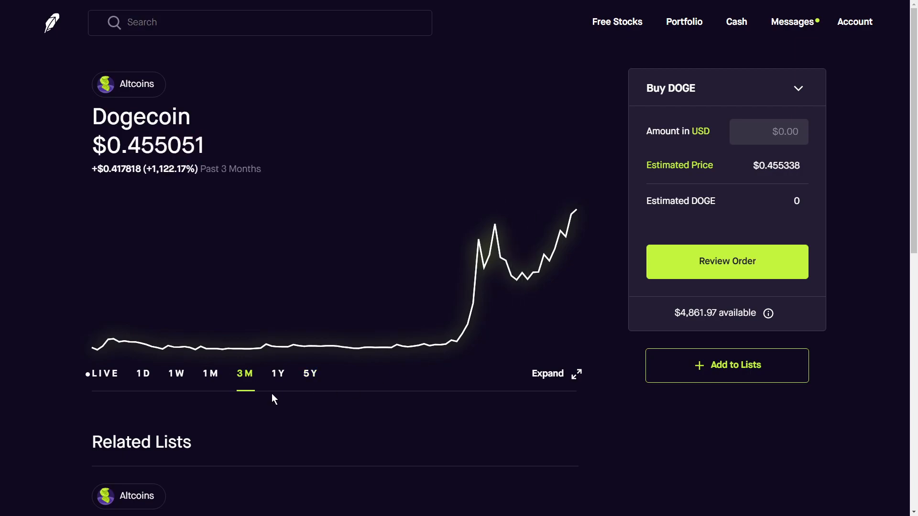